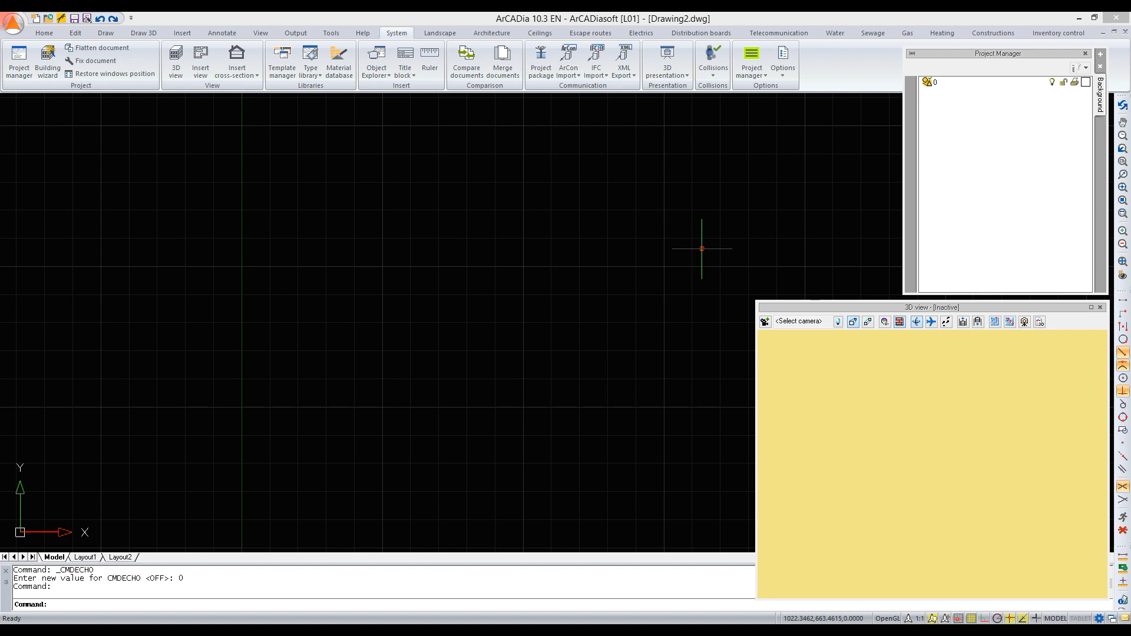
{"action": "mouse_move", "coordinate": [1016, 107]}
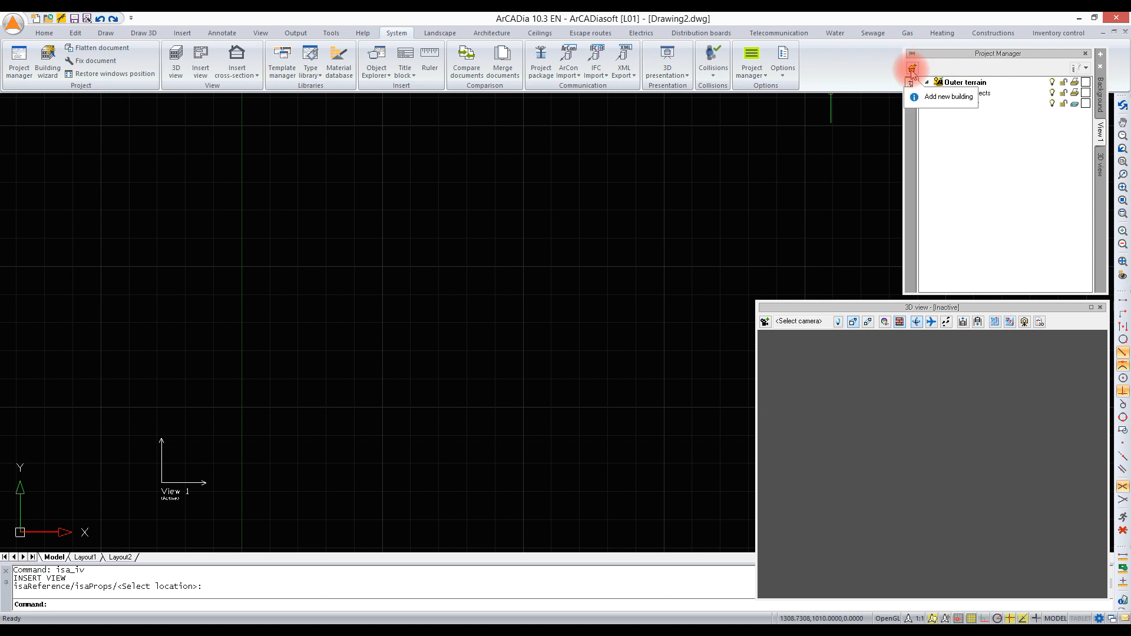
Add a new building named 'Building' to the project, creating Level 0 at ±0.00.
{"action": "left_click", "coordinate": [947, 96]}
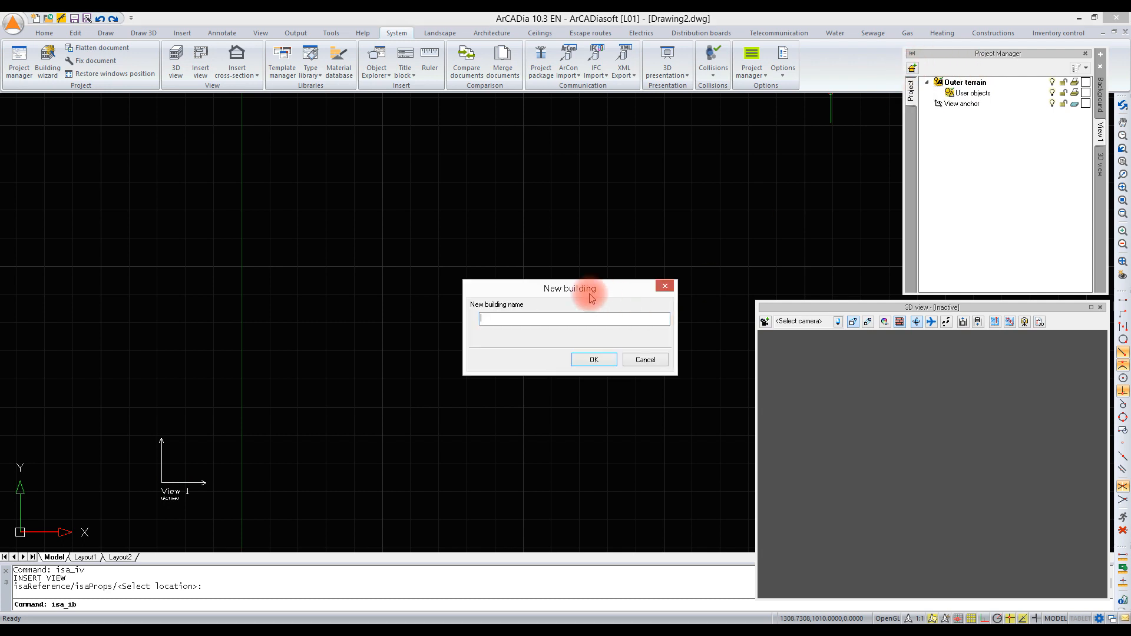
{"action": "type", "text": "Bu"}
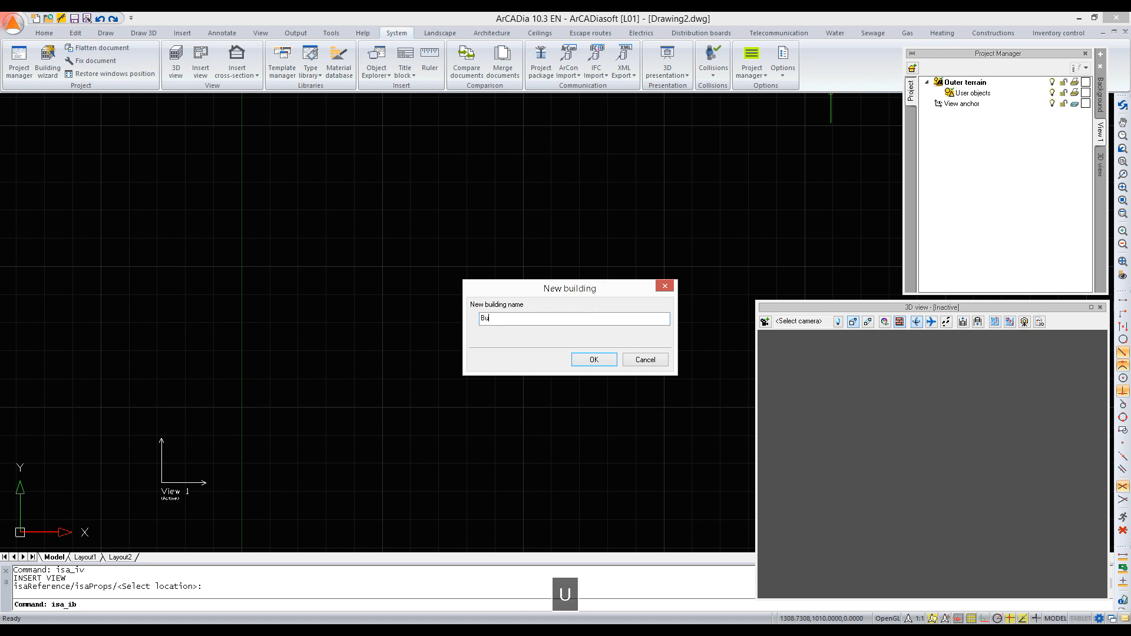
{"action": "type", "text": "ildin"}
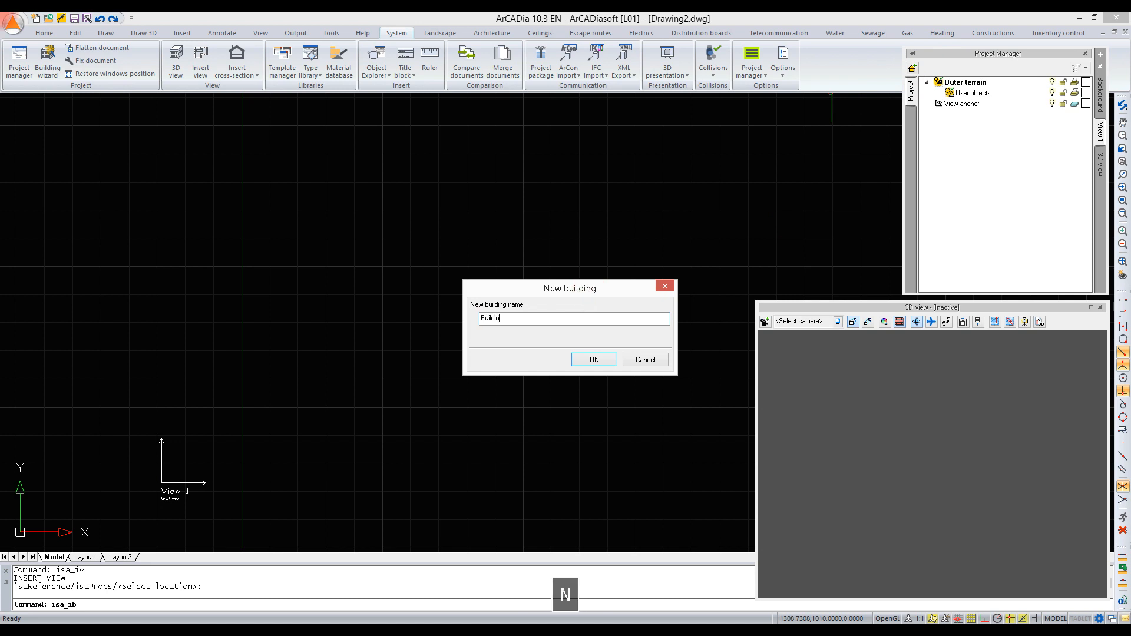
{"action": "left_click", "coordinate": [593, 360]}
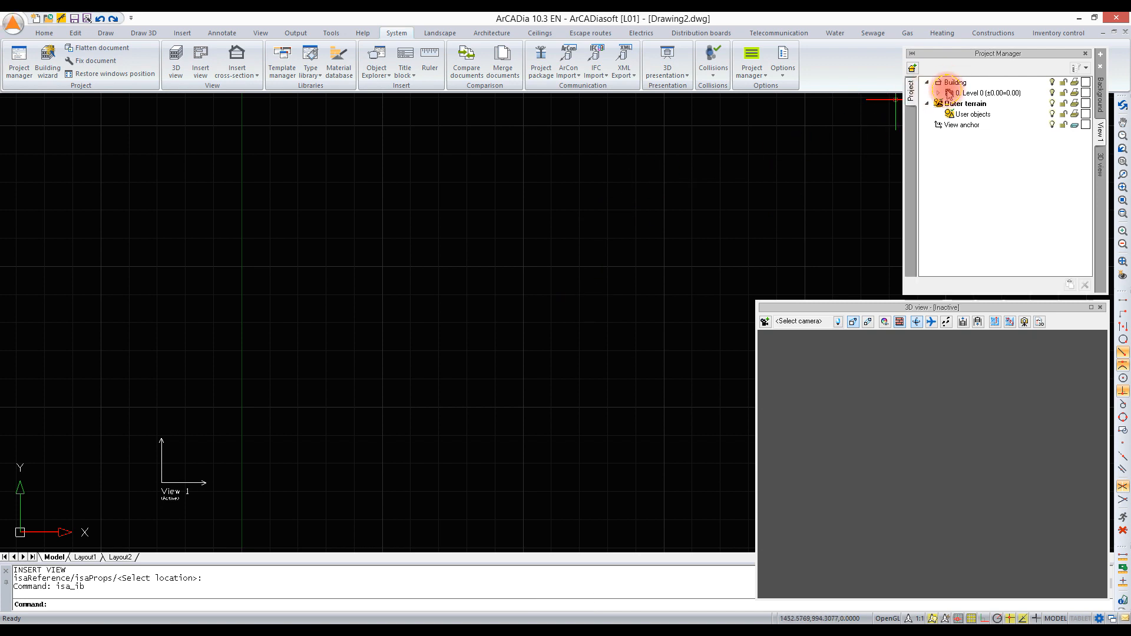
Show Level 0's properties with its name, overall, base and cut heights.
{"action": "left_click", "coordinate": [981, 92]}
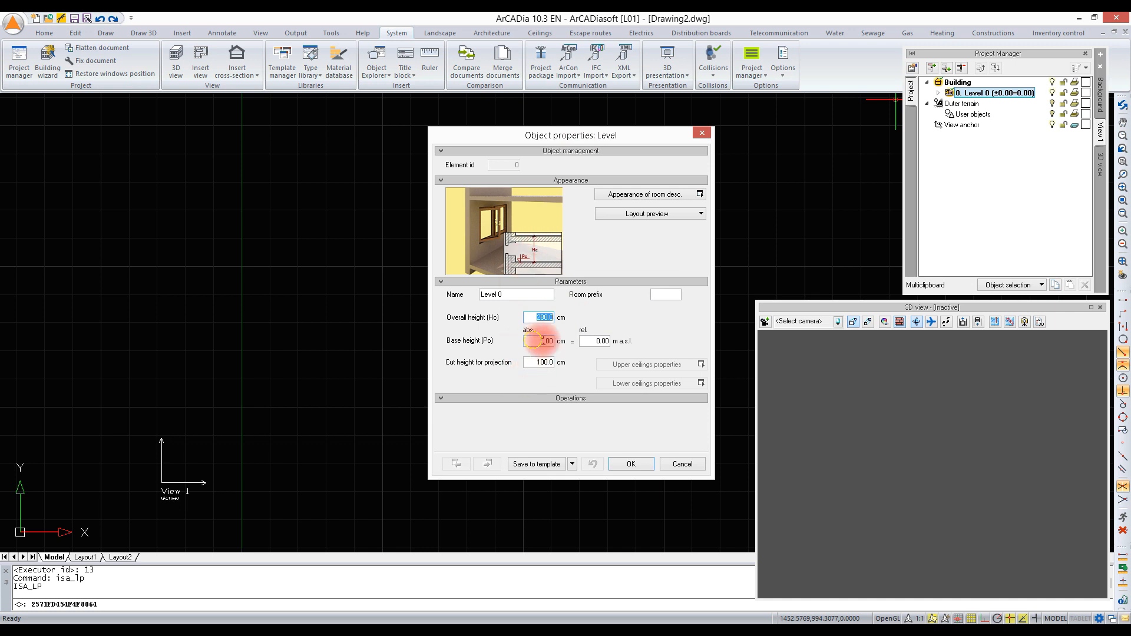
Close the Level 0 properties with OK.
{"action": "left_click", "coordinate": [540, 342]}
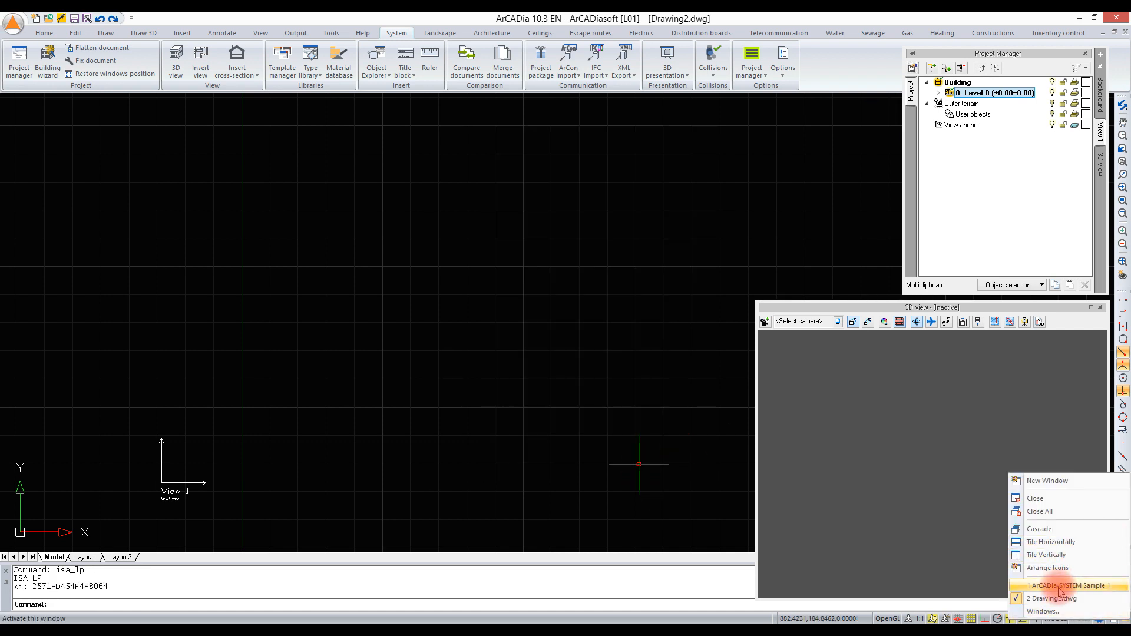
Switch to the ArCADia-SYSTEM Sample 1 drawing from the Window list.
{"action": "left_click", "coordinate": [1065, 586]}
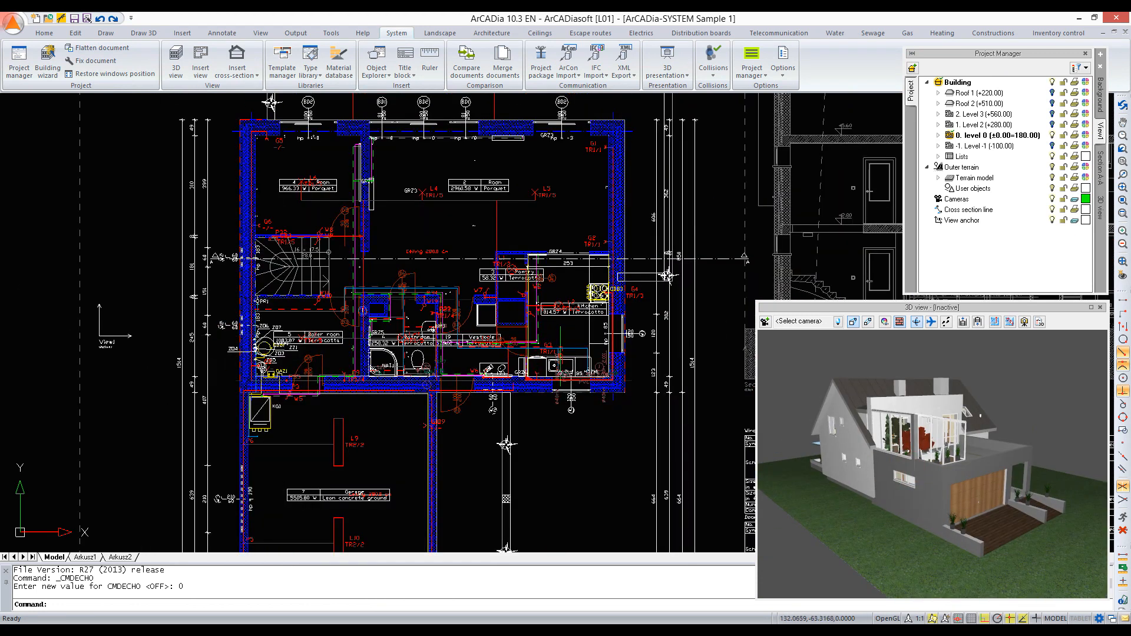
{"action": "mouse_move", "coordinate": [616, 404]}
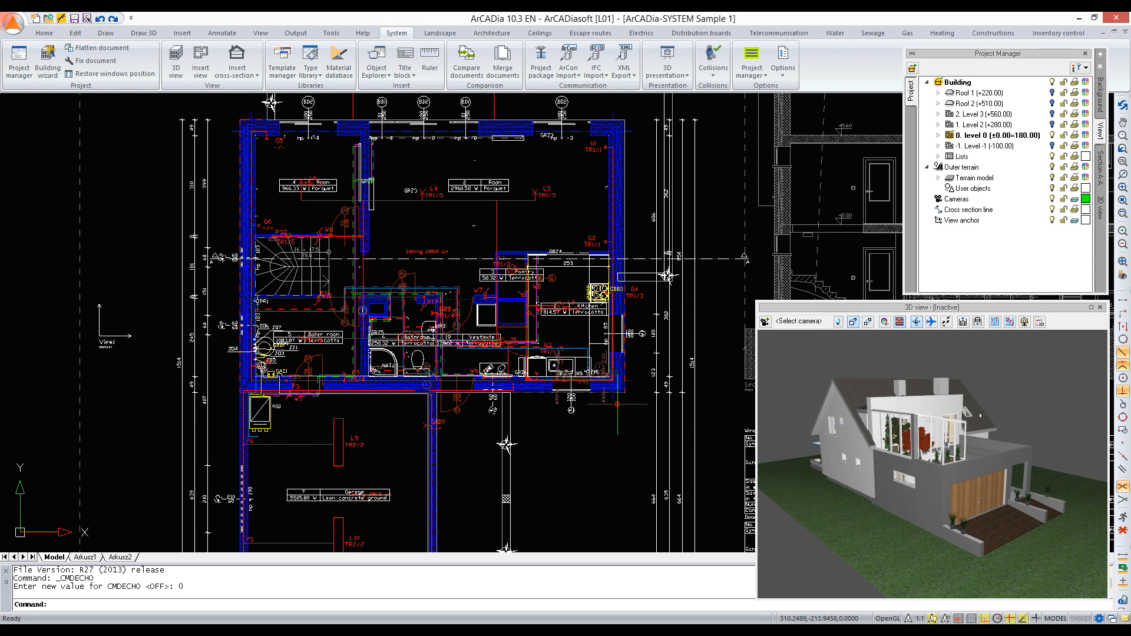
{"action": "mouse_move", "coordinate": [616, 404]}
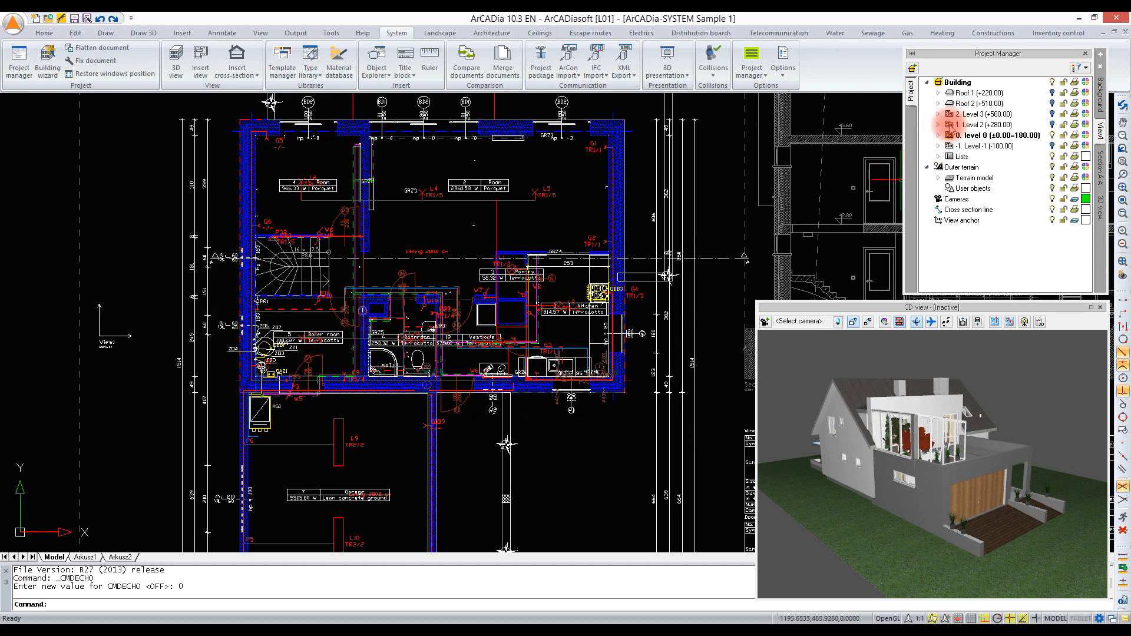
Make Level 2 (+280.00) the current level so its floor plan shows.
{"action": "left_click", "coordinate": [974, 124]}
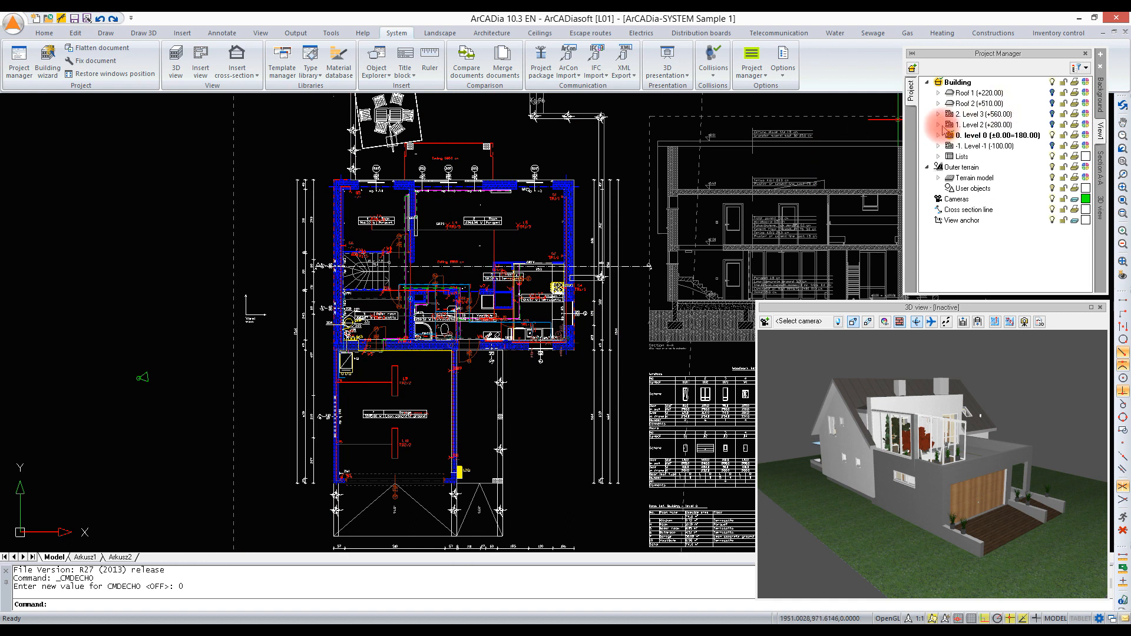
{"action": "left_click", "coordinate": [981, 124]}
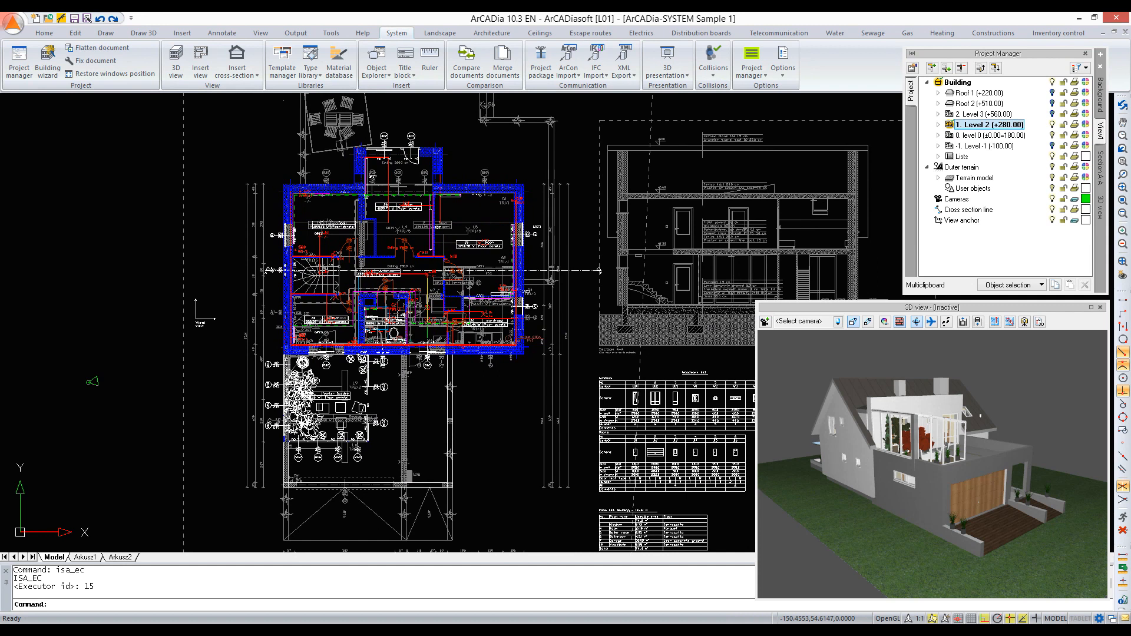
{"action": "left_click", "coordinate": [986, 134]}
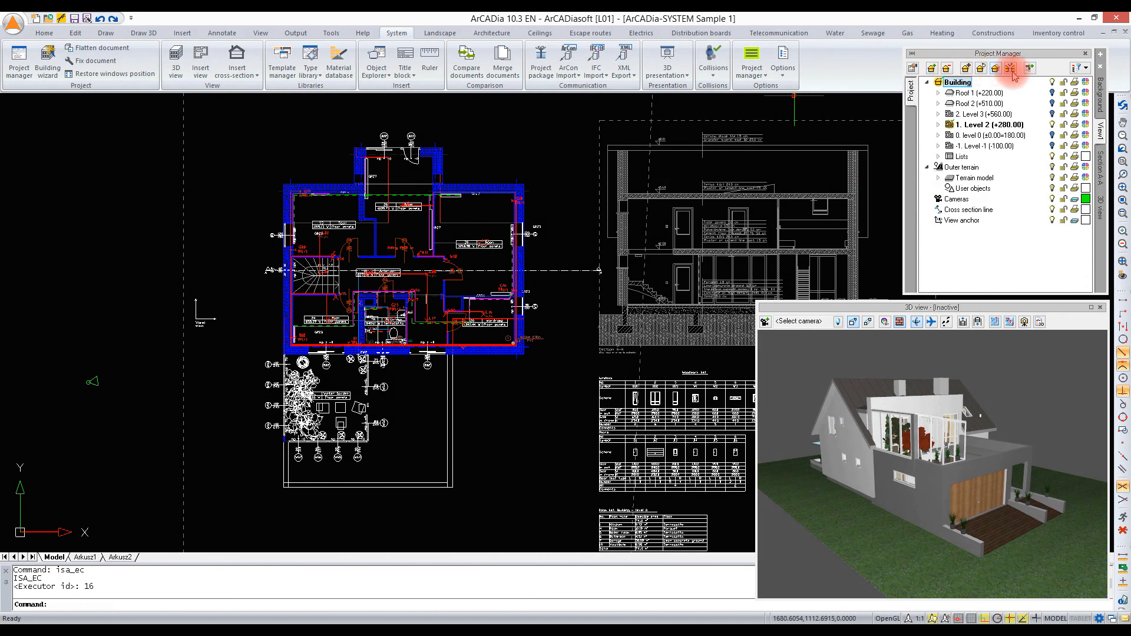
{"action": "mouse_move", "coordinate": [1011, 69]}
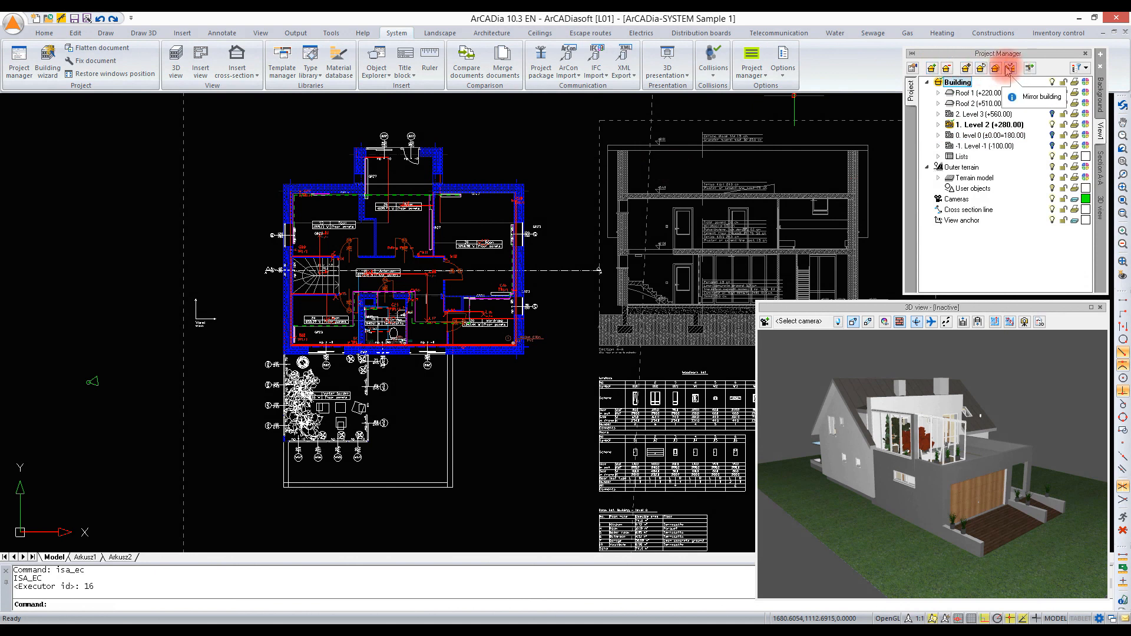